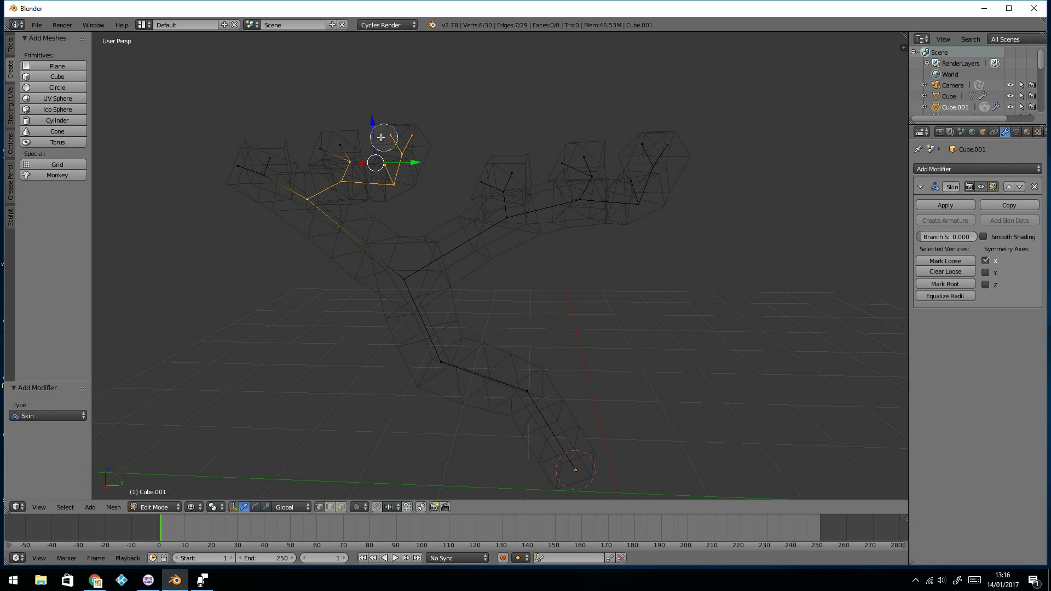
# Thicken the tree's skin radius along the trunk and show it in Solid shading
pyautogui.click(973, 169)
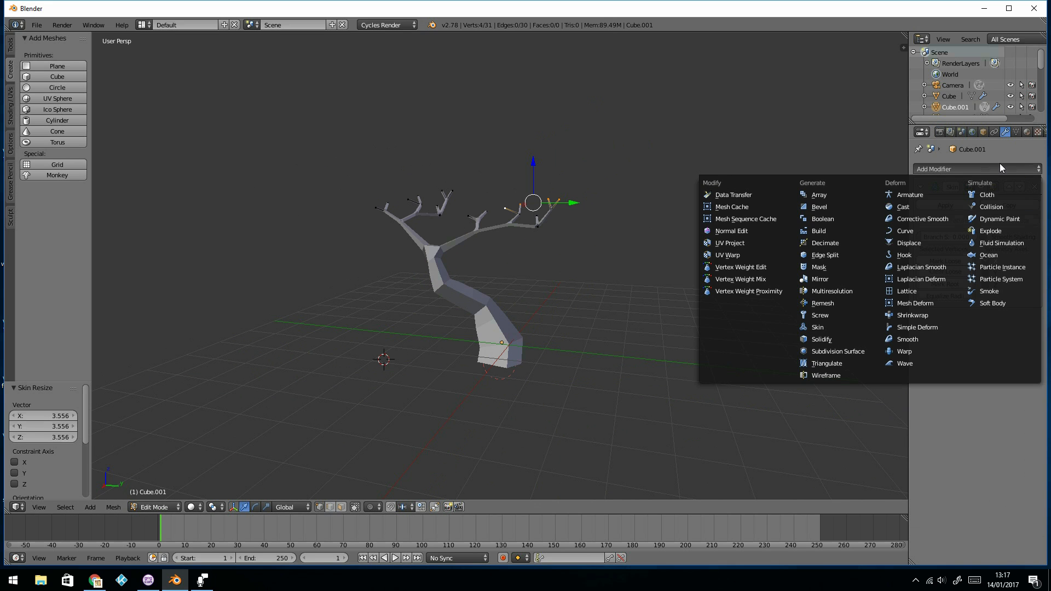
# Add a Catmull-Clark Subdivision Surface modifier (View 1, Render 2) beneath the Skin modifier
pyautogui.click(823, 243)
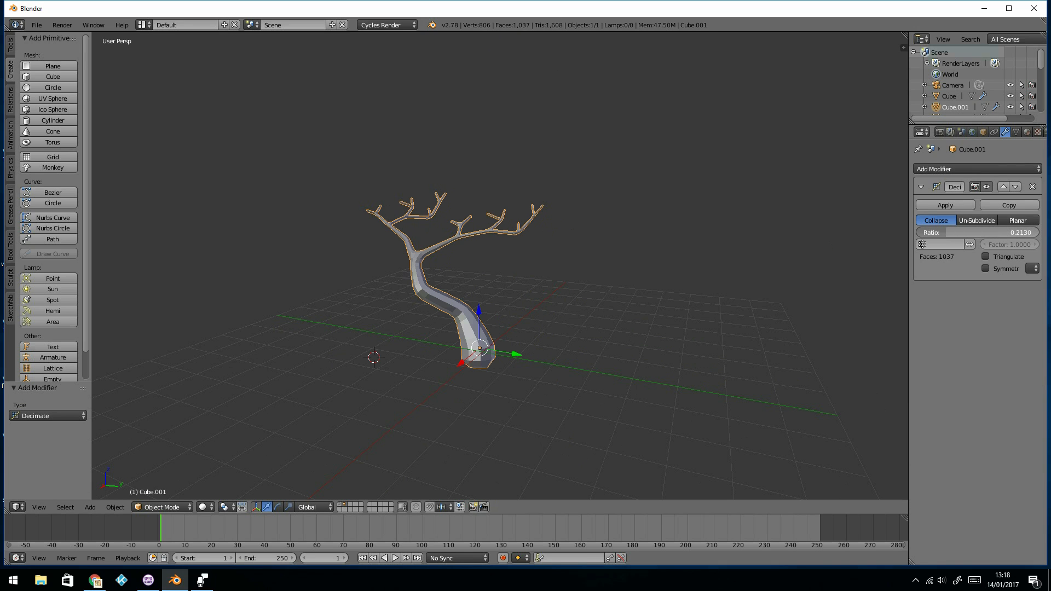
# Leave Edit Mode so a Decimate modifier (Collapse, ratio 0.2130) can facet the tree
pyautogui.press('Tab')
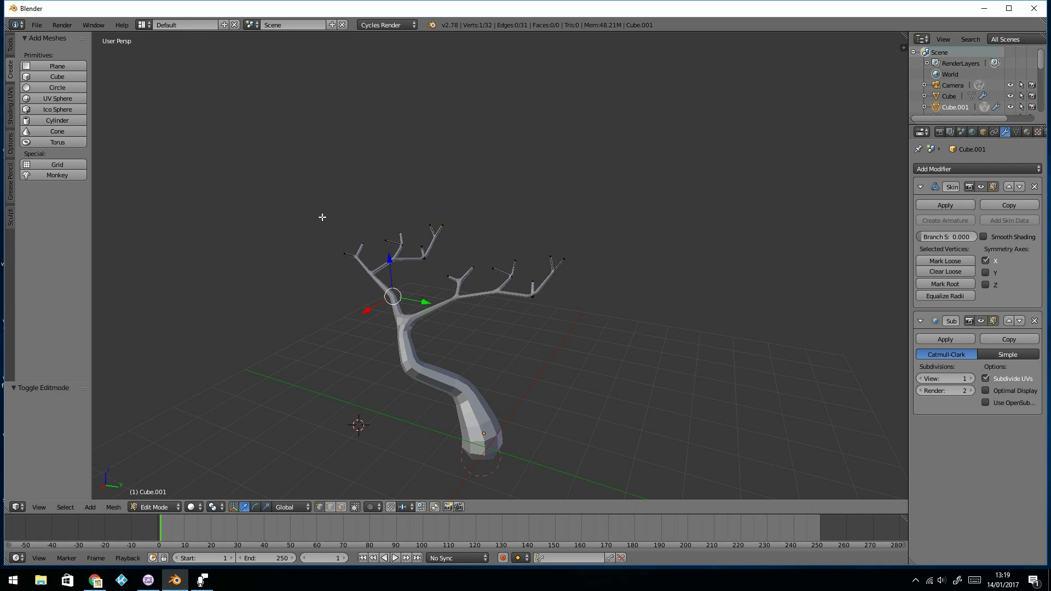